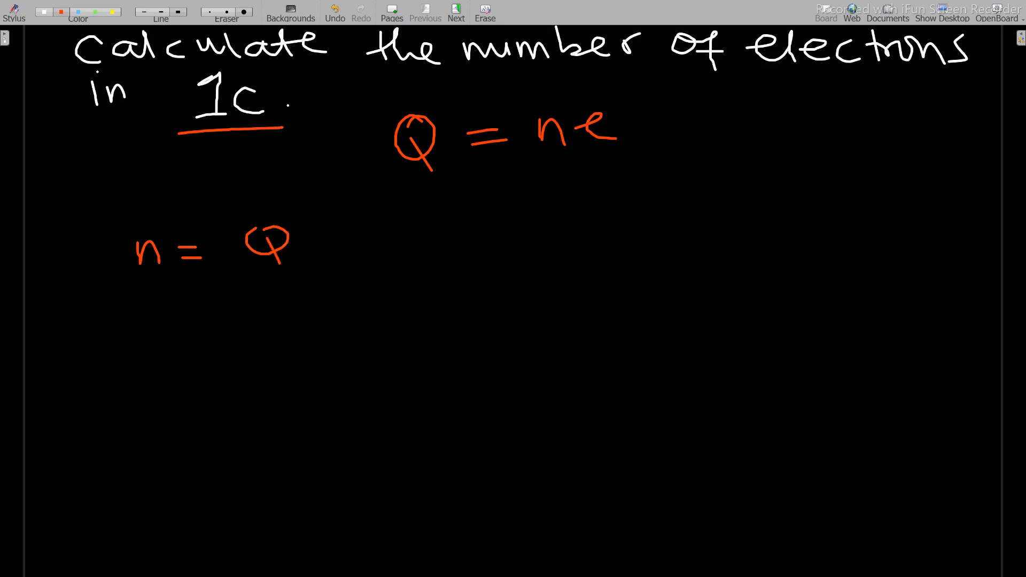
Write n = Q/e with e under Q and start e = 1.602×10⁻¹⁹ C in red.
left_click_drag(249, 268, 301, 302)
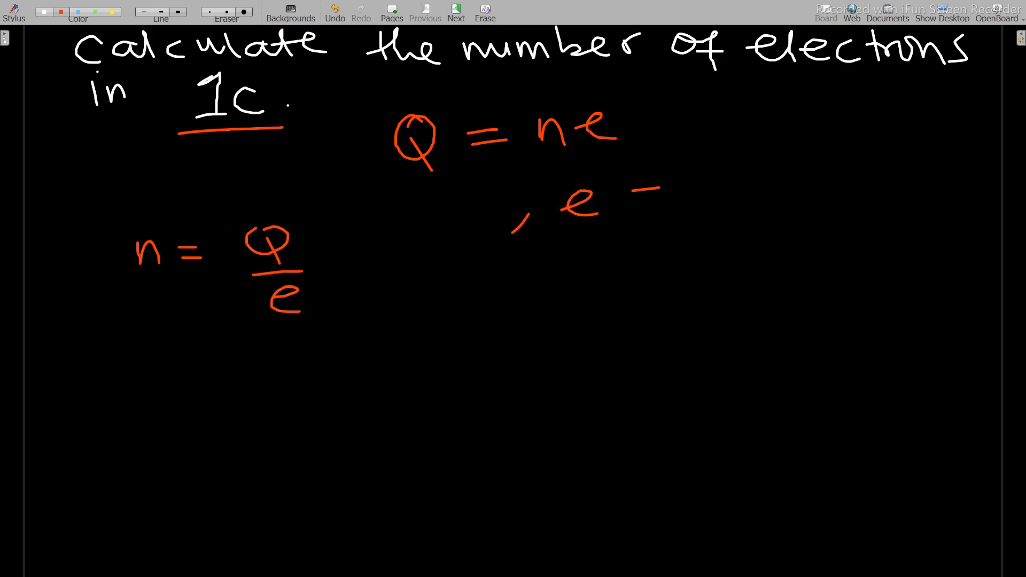
type("= 1.602 x10^")
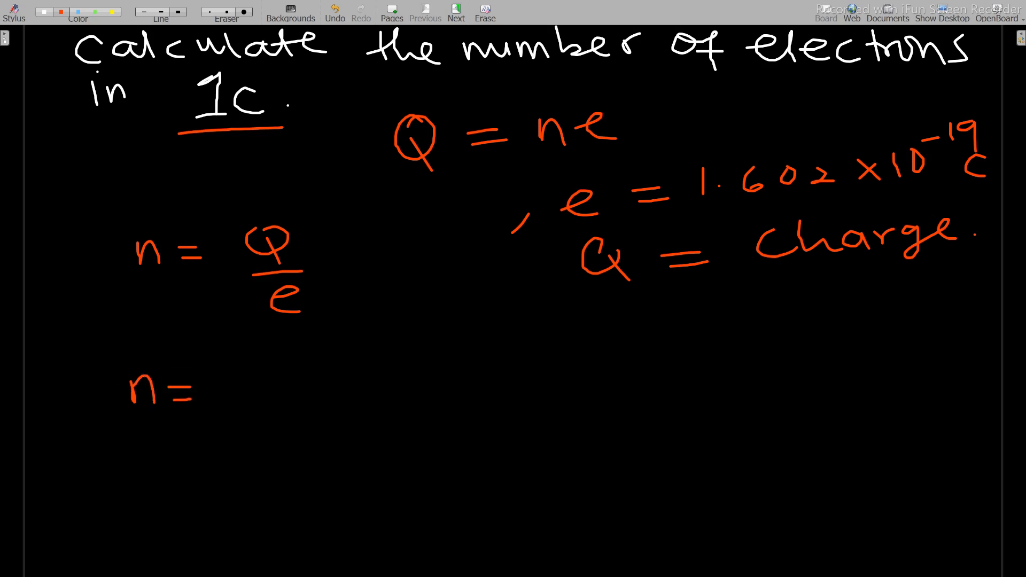
Write n = 1 / 1.602×10⁻¹⁹ = 6.242×10¹⁸ below the formula for the 1 C charge.
left_click(334, 11)
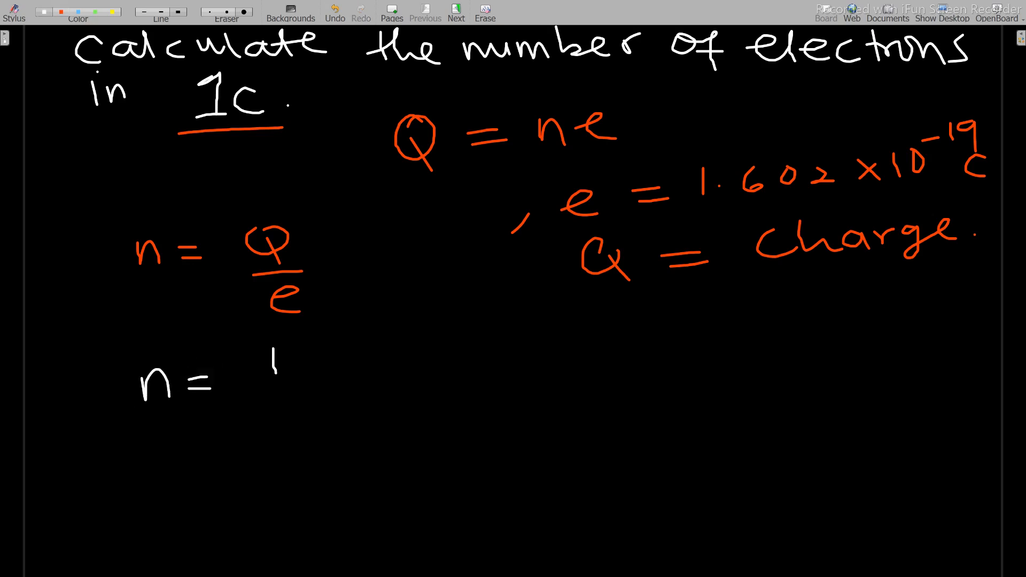
left_click_drag(249, 389, 339, 384)
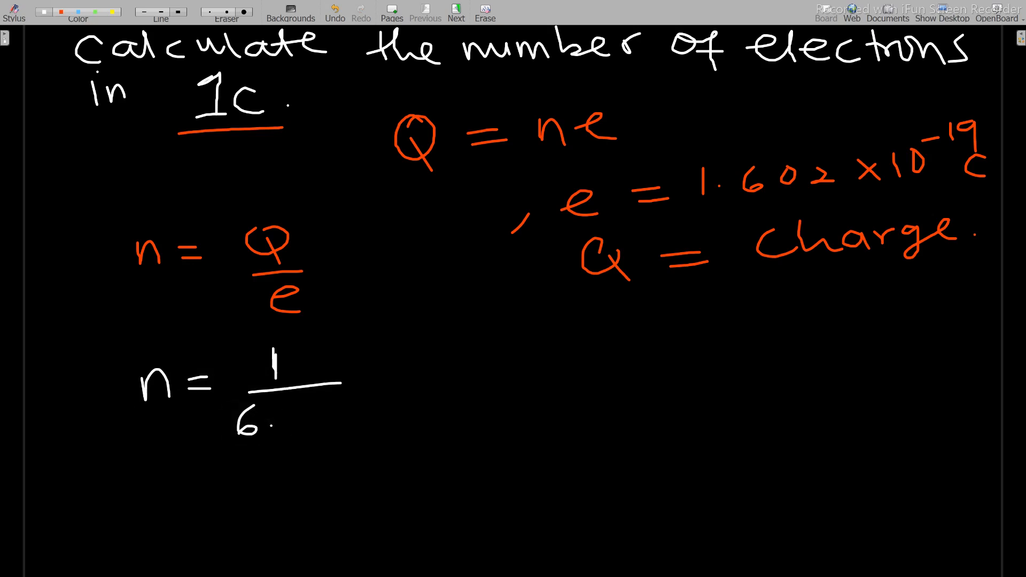
left_click(335, 12)
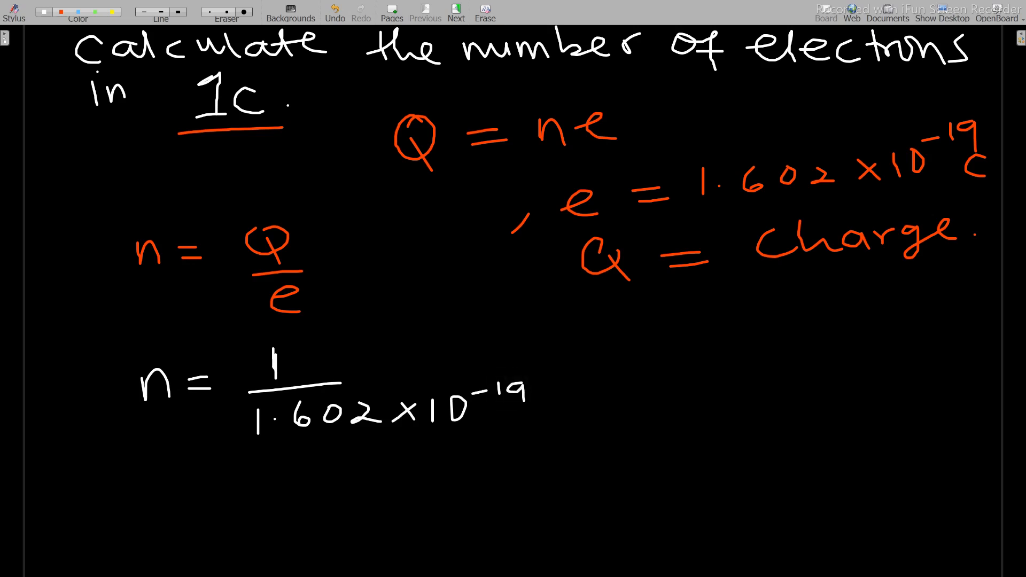
left_click_drag(569, 363, 591, 379)
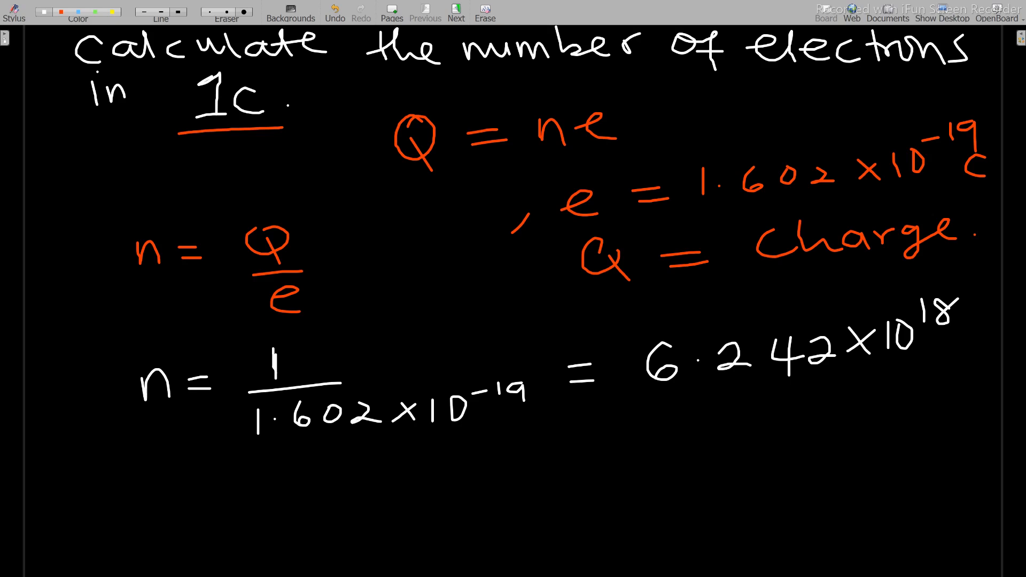
left_click_drag(660, 404, 870, 422)
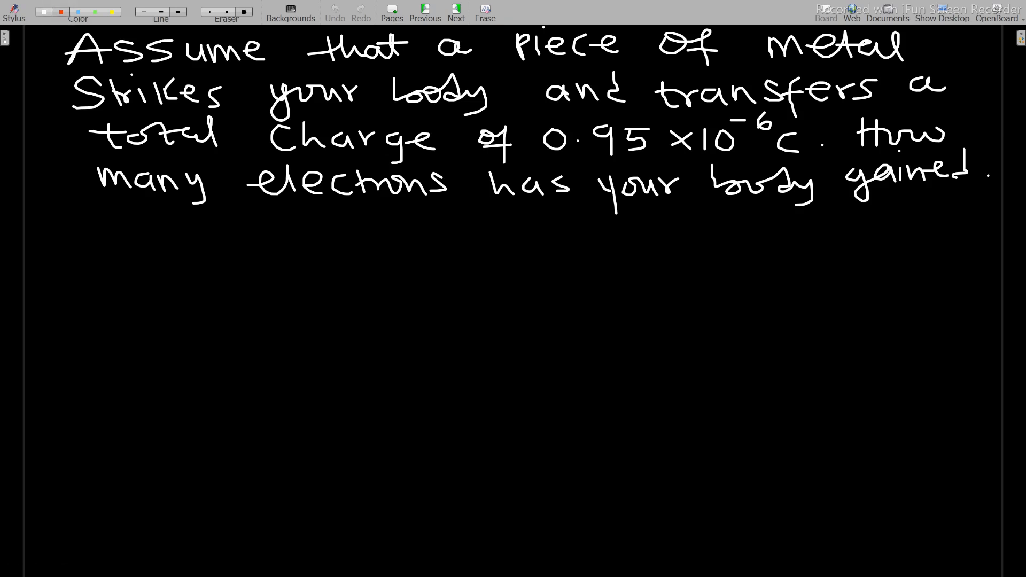
Underline the given charge 0.95×10⁻⁶ C in red on the metal-strike page.
left_click_drag(549, 162, 765, 162)
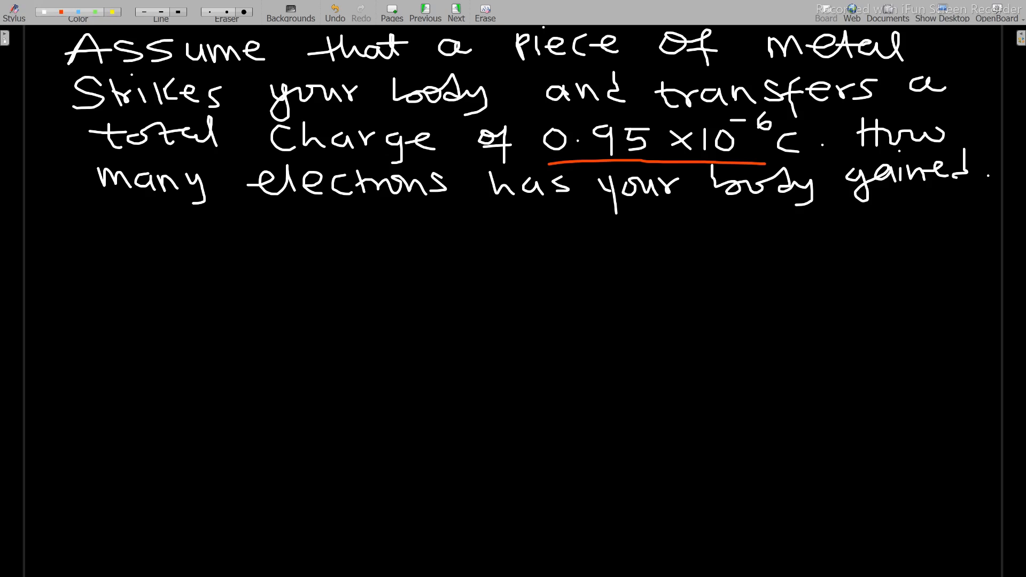
Write n = Q/e in yellow and box the formula.
type("n =")
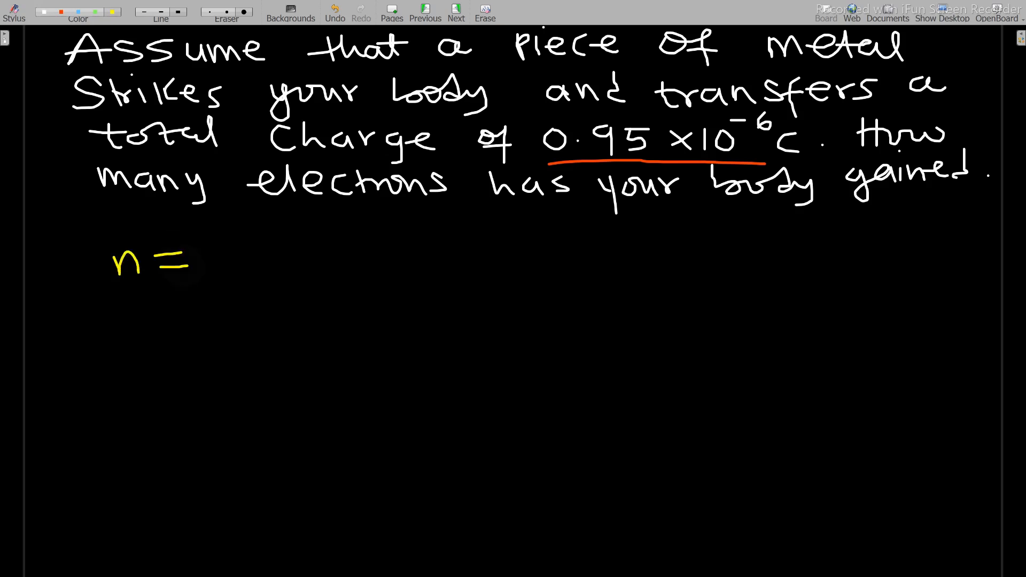
left_click_drag(252, 235, 308, 265)
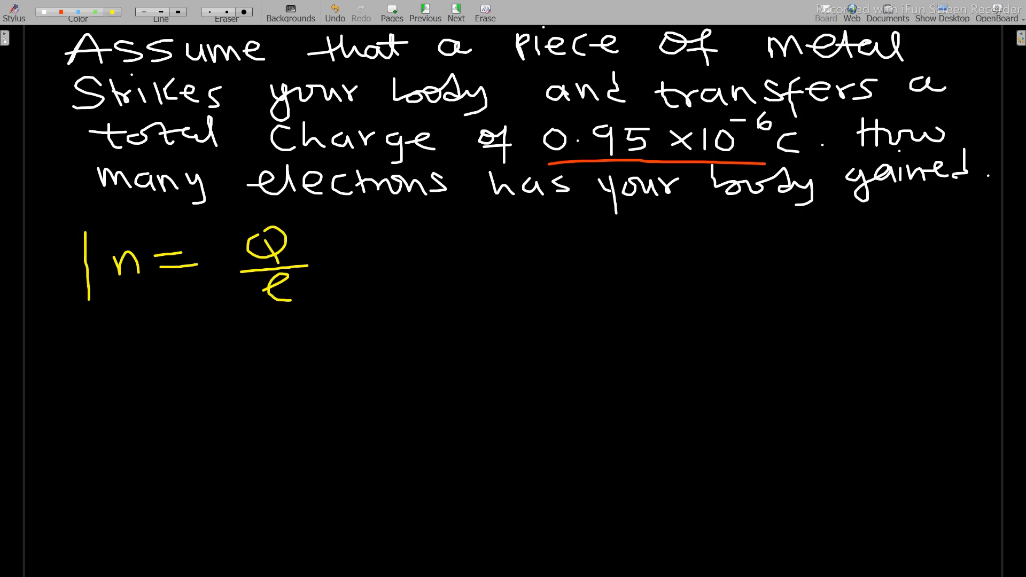
left_click_drag(78, 209, 336, 320)
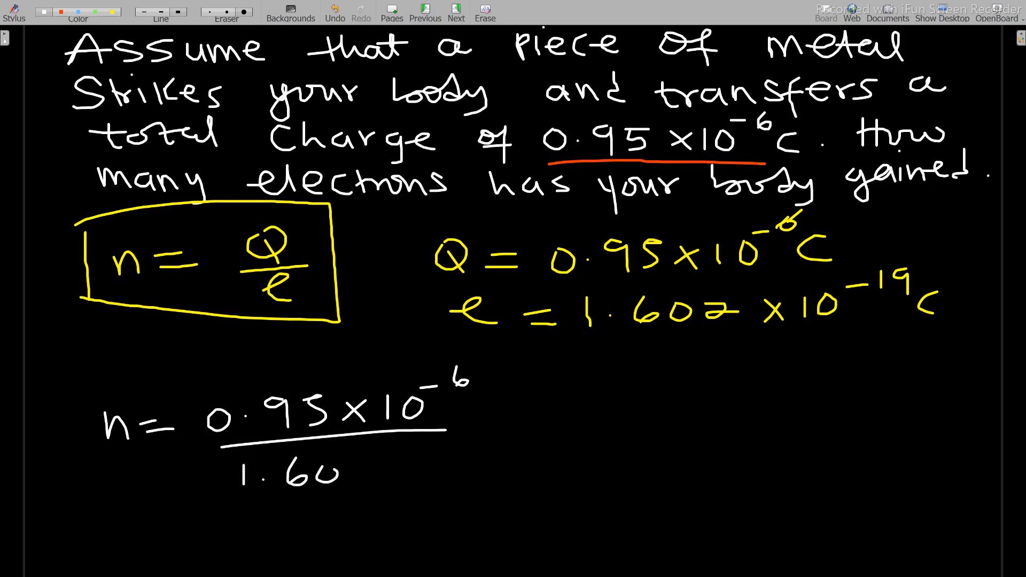
Write n = 0.95×10⁻⁶ / 1.602×10⁻¹⁹ with its computed electron count.
type("2x10-19")
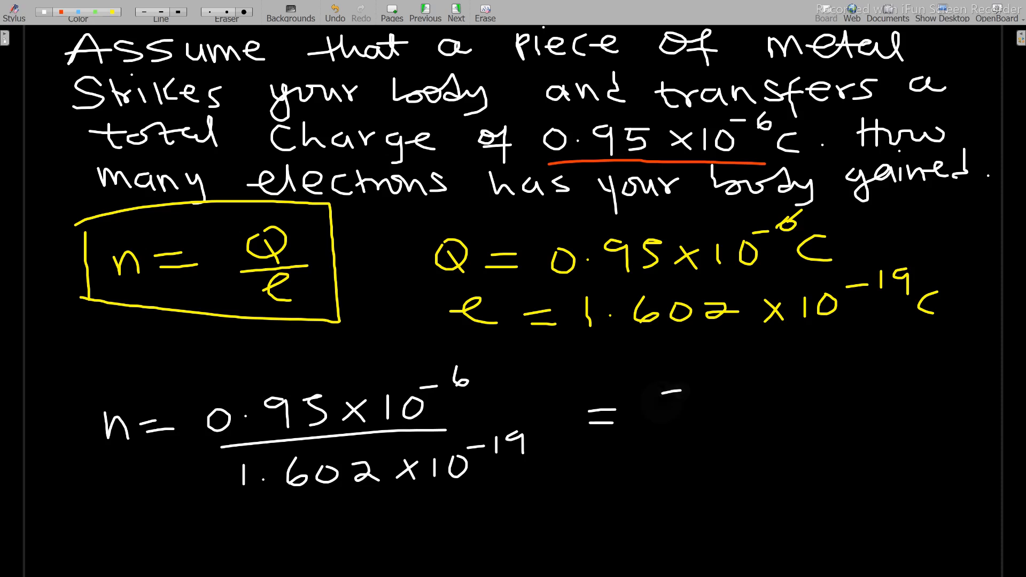
left_click_drag(660, 392, 681, 432)
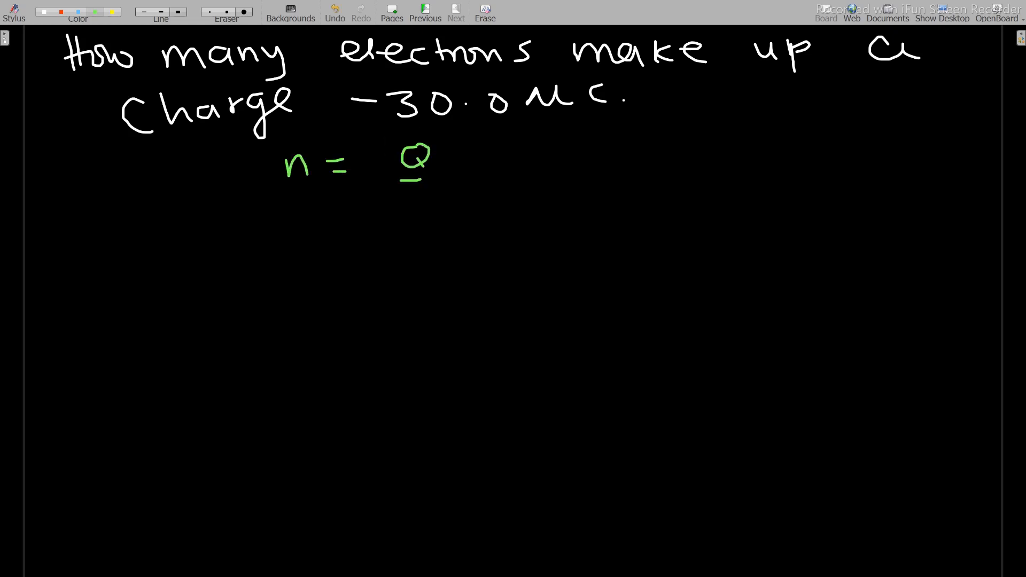
Complete n = Q/e and write e = 1.602×10⁻¹⁹ C in green under the −30.0 μC question.
left_click_drag(398, 179, 451, 203)
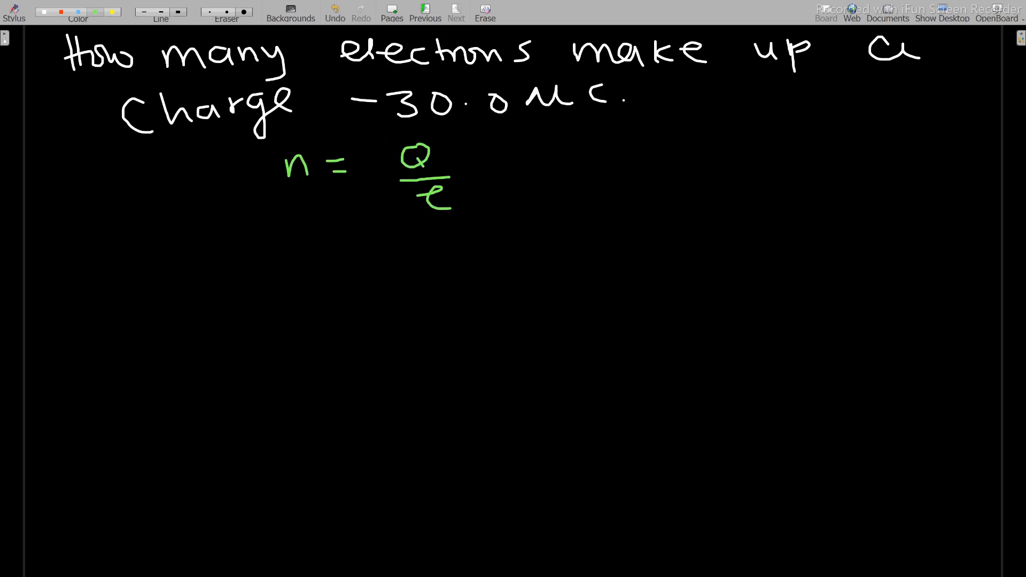
type("e =")
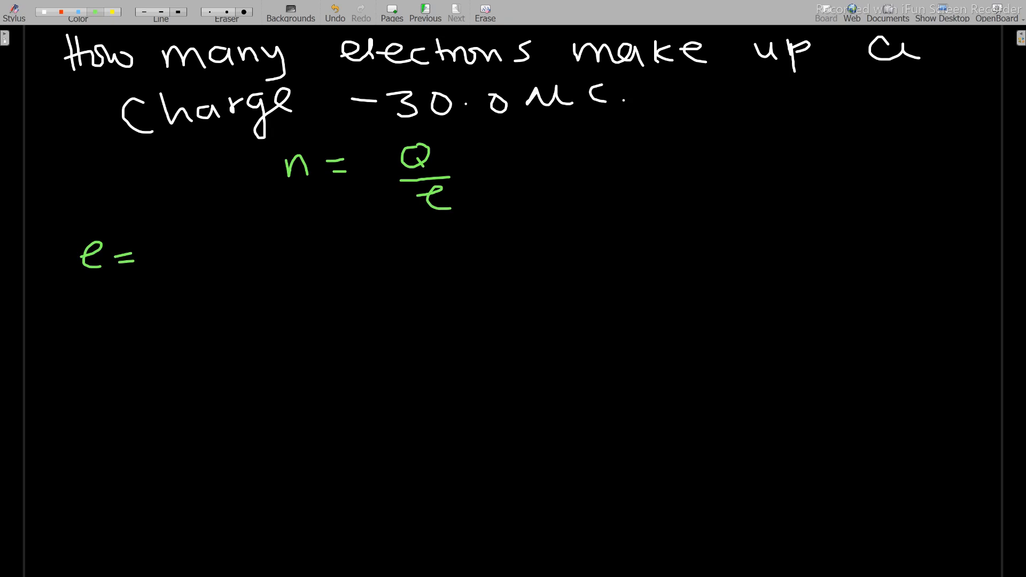
type("1.6")
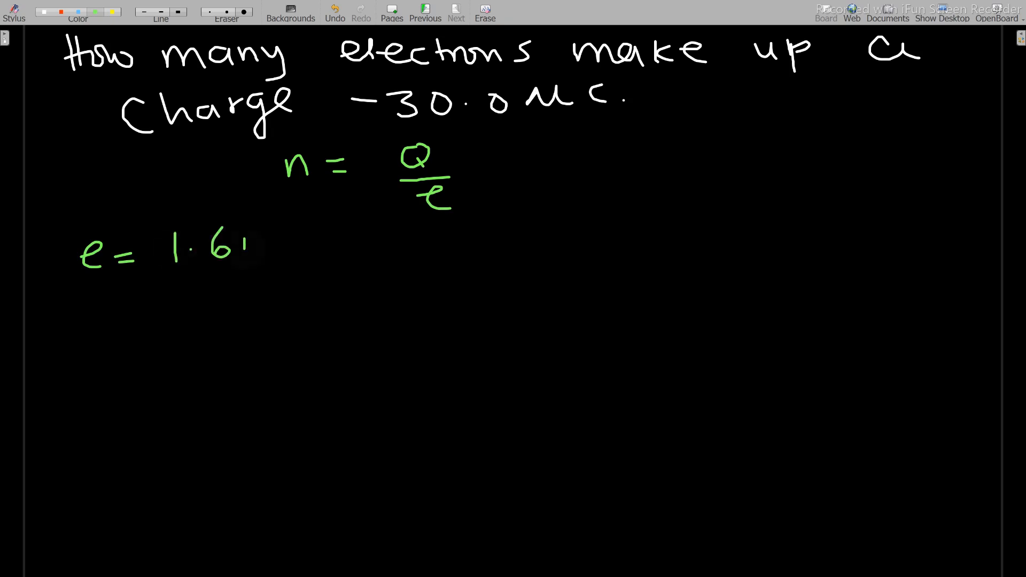
left_click_drag(255, 249, 376, 249)
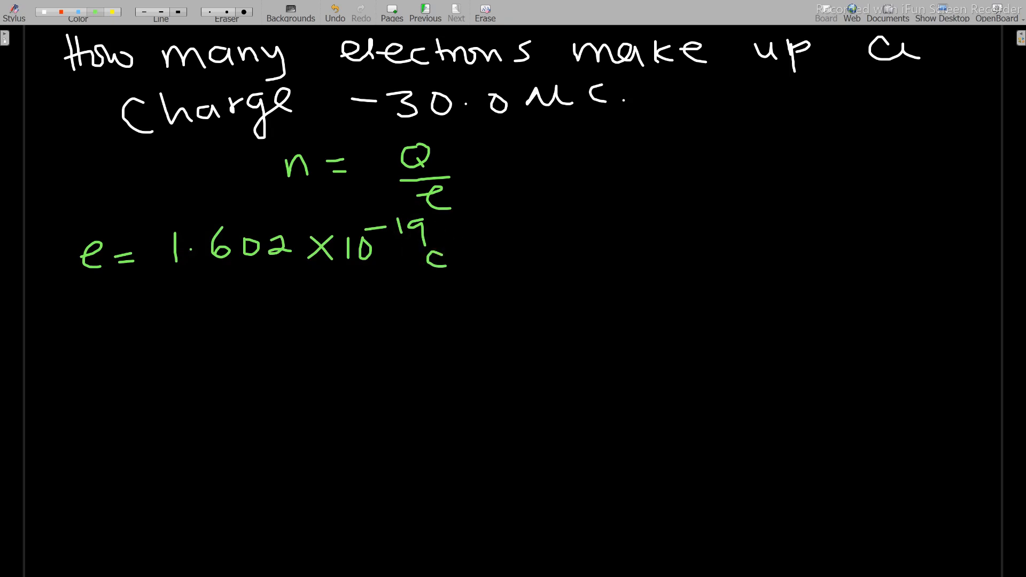
Write Q = −30.0 μC = 30.0×10⁻⁶ C below the e value.
left_click_drag(78, 311, 105, 354)
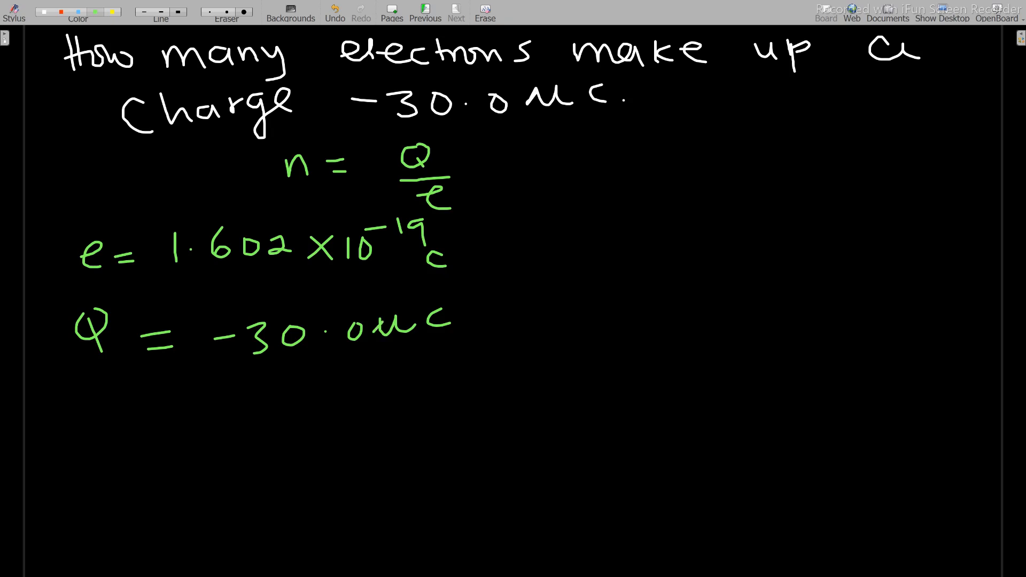
type("=")
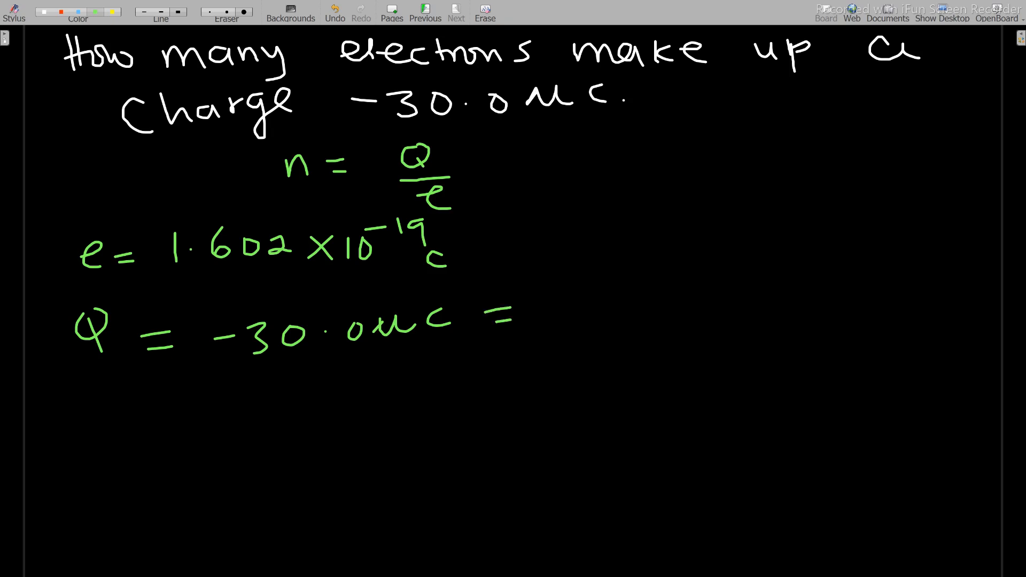
left_click_drag(575, 314, 667, 320)
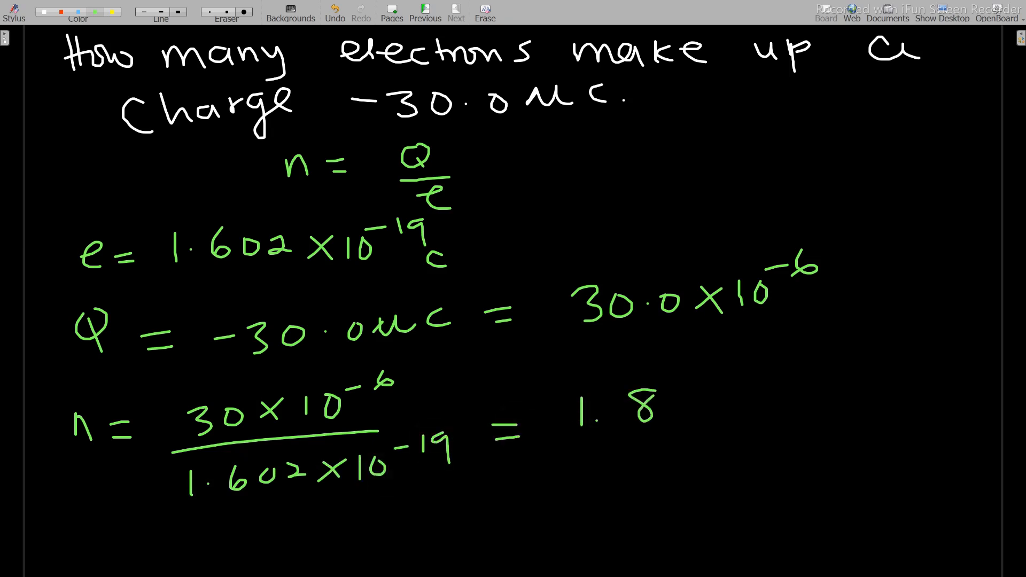
Add a digit after 1.8 then undo it, leaving the result at 1.8.
type("4")
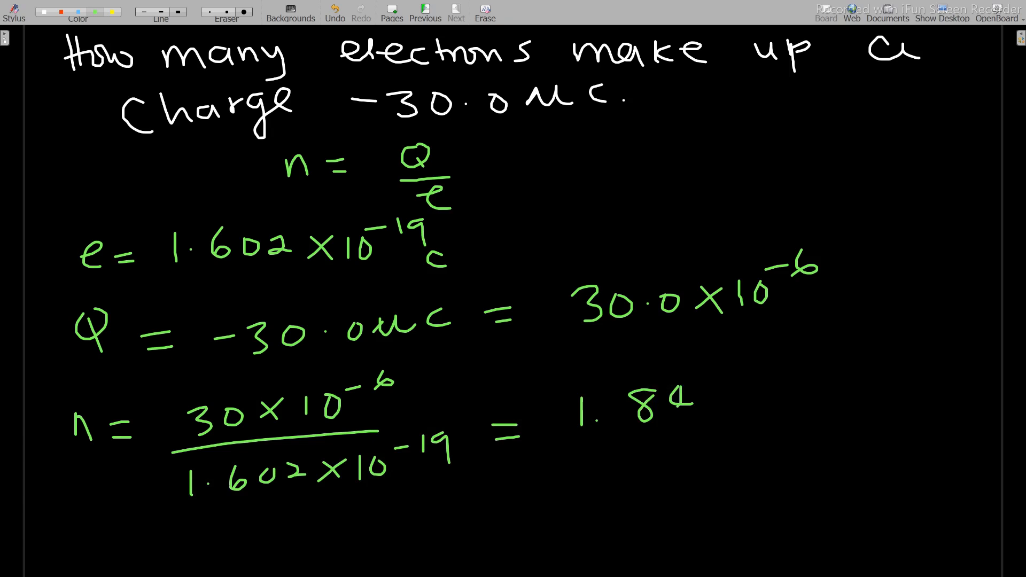
left_click(334, 12)
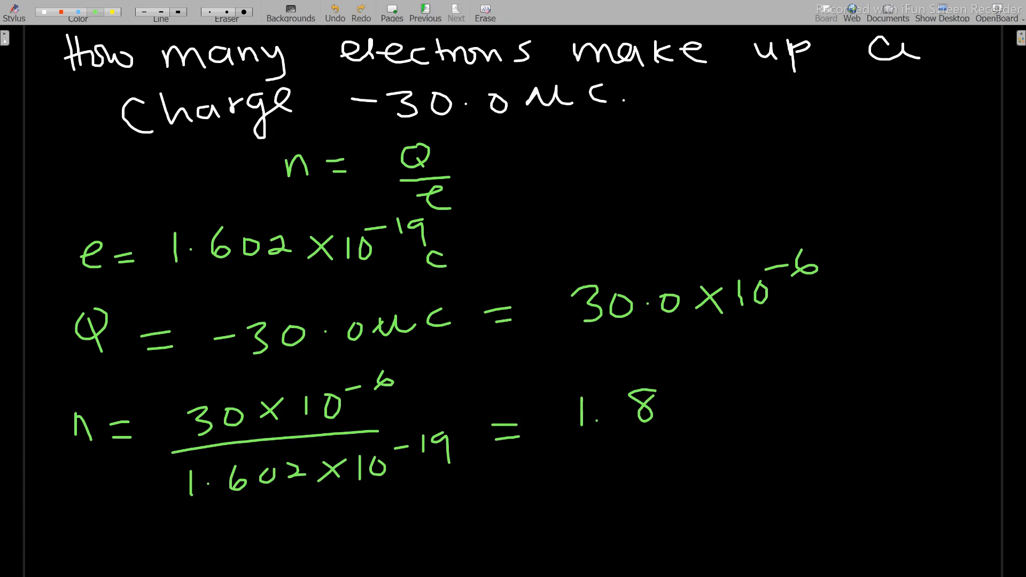